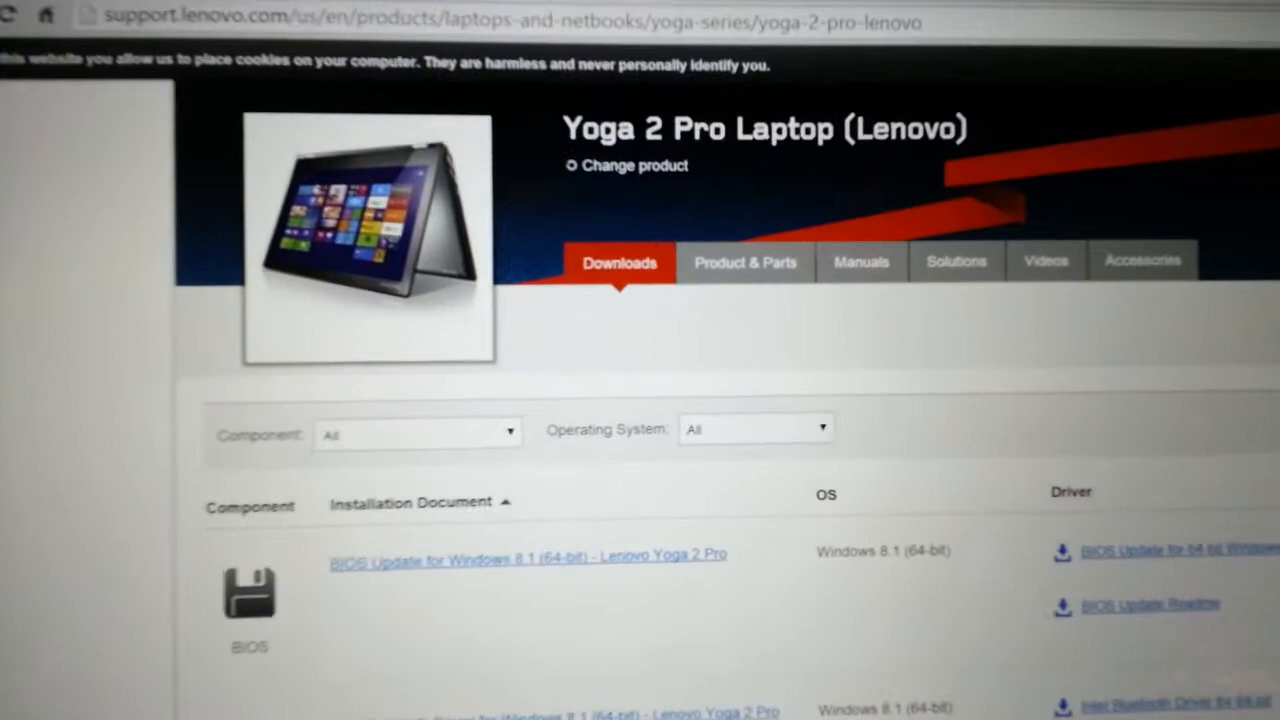
Expand the full Yoga 2 Pro driver list and scroll to Lenovo Energy Management
scroll("down", 3)
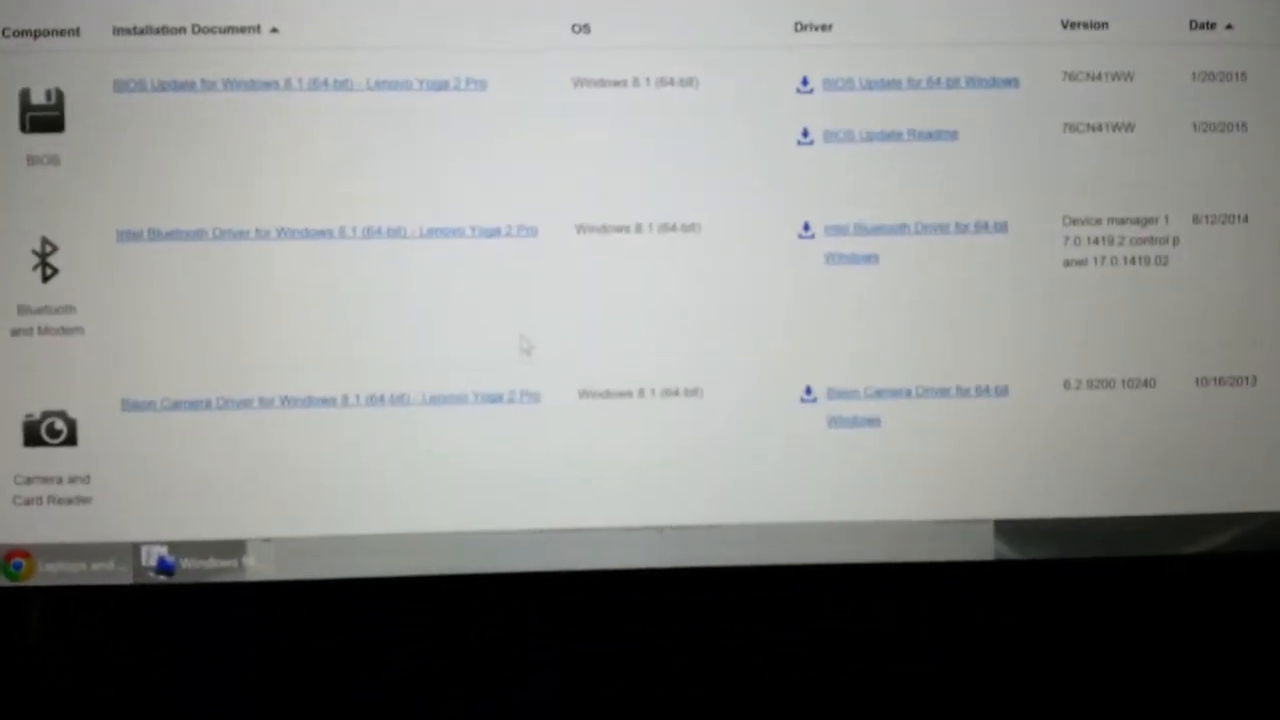
scroll("down", 3)
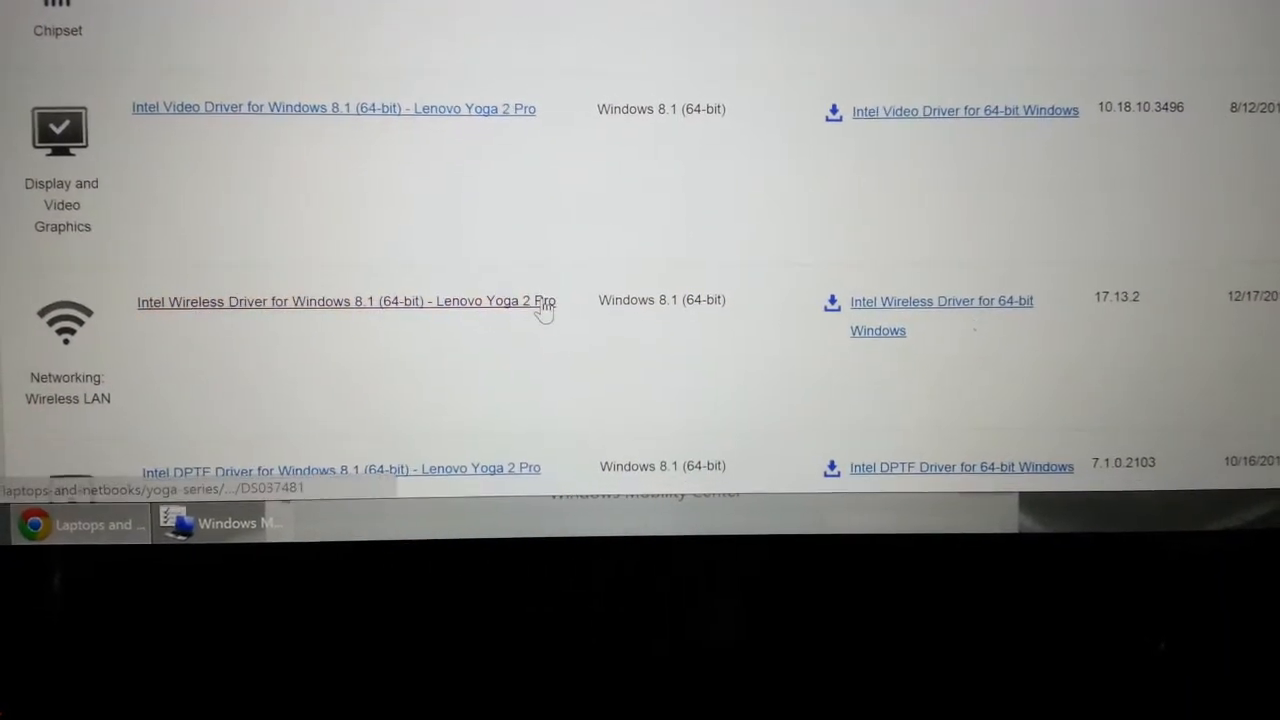
scroll("down", 3)
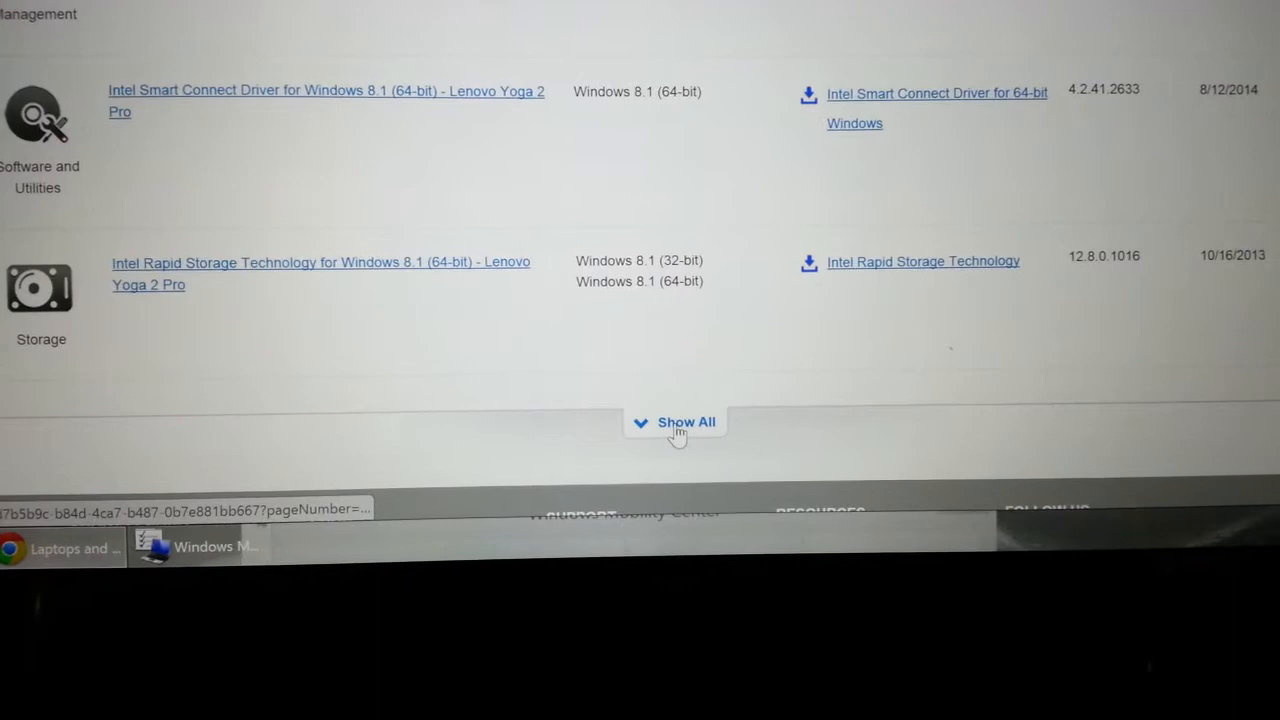
left_click(684, 422)
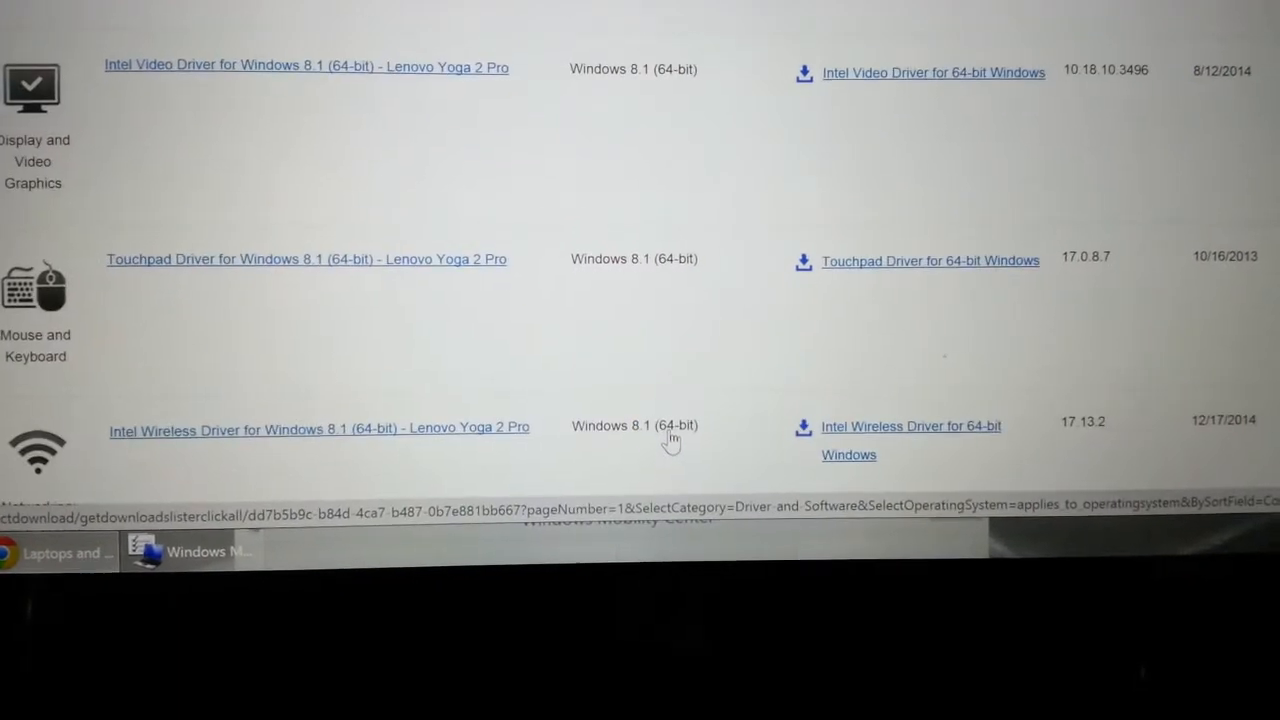
scroll("down", 3)
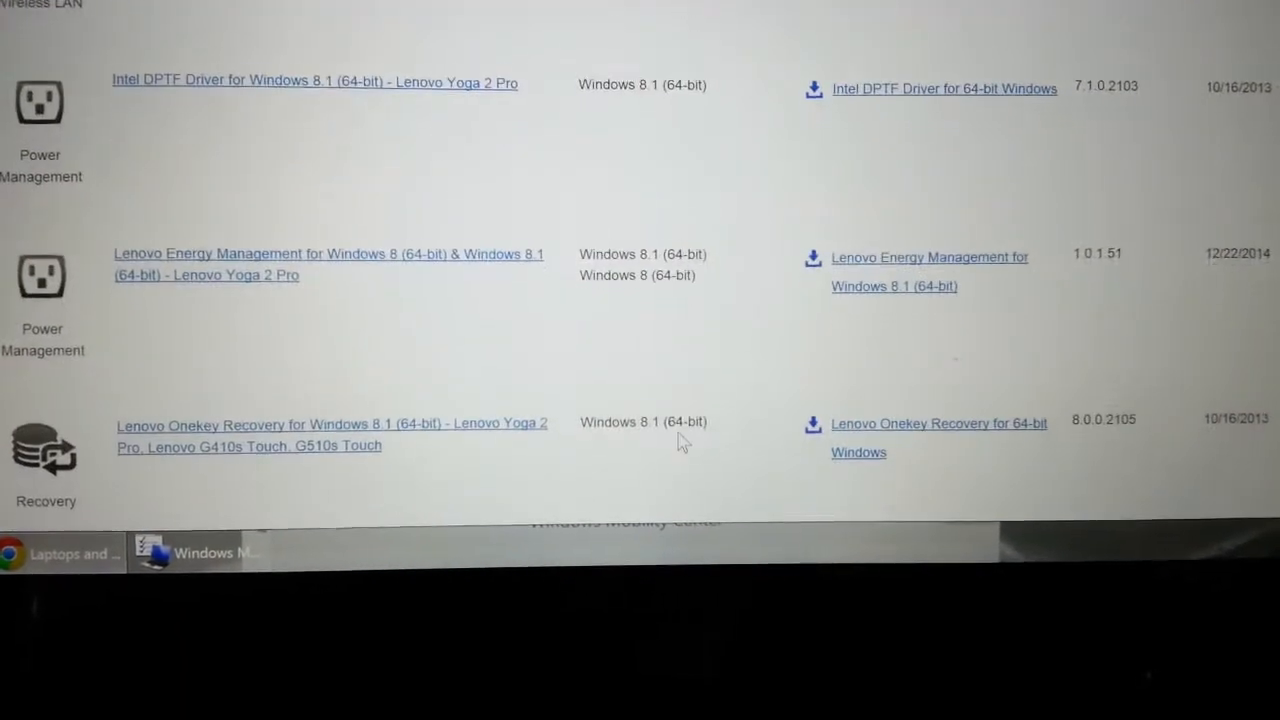
scroll("down", 3)
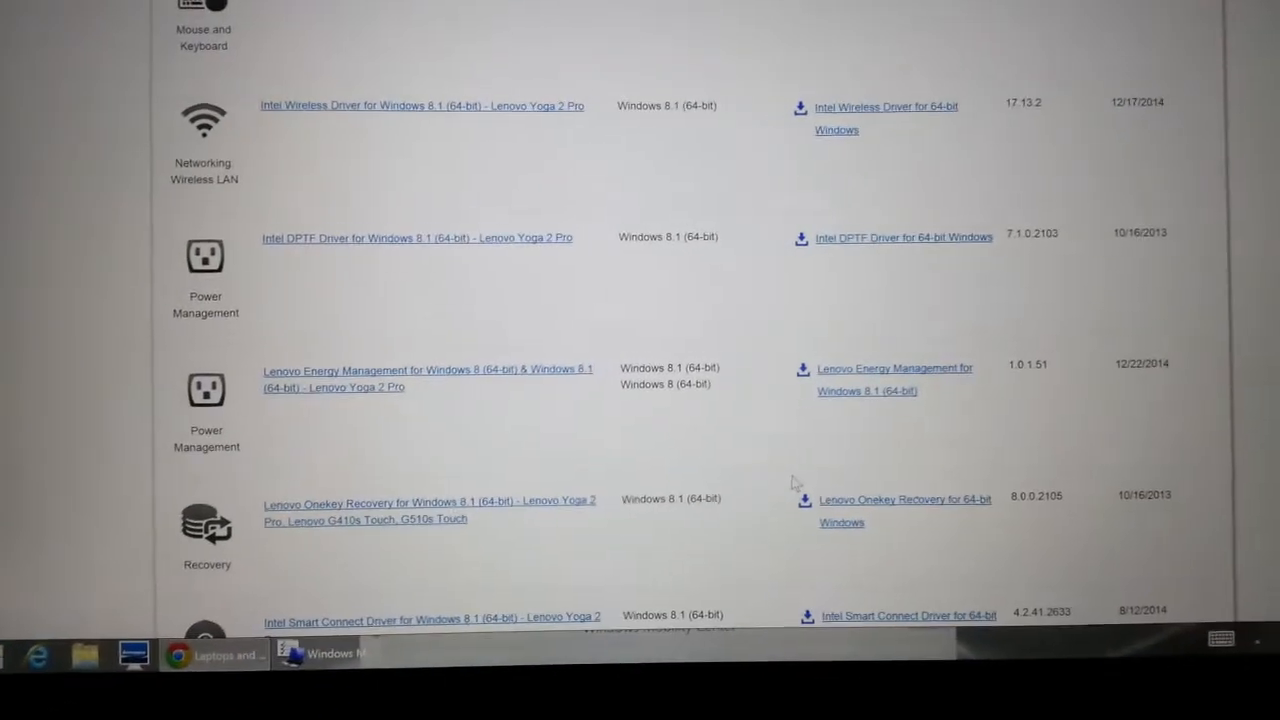
scroll("down", 3)
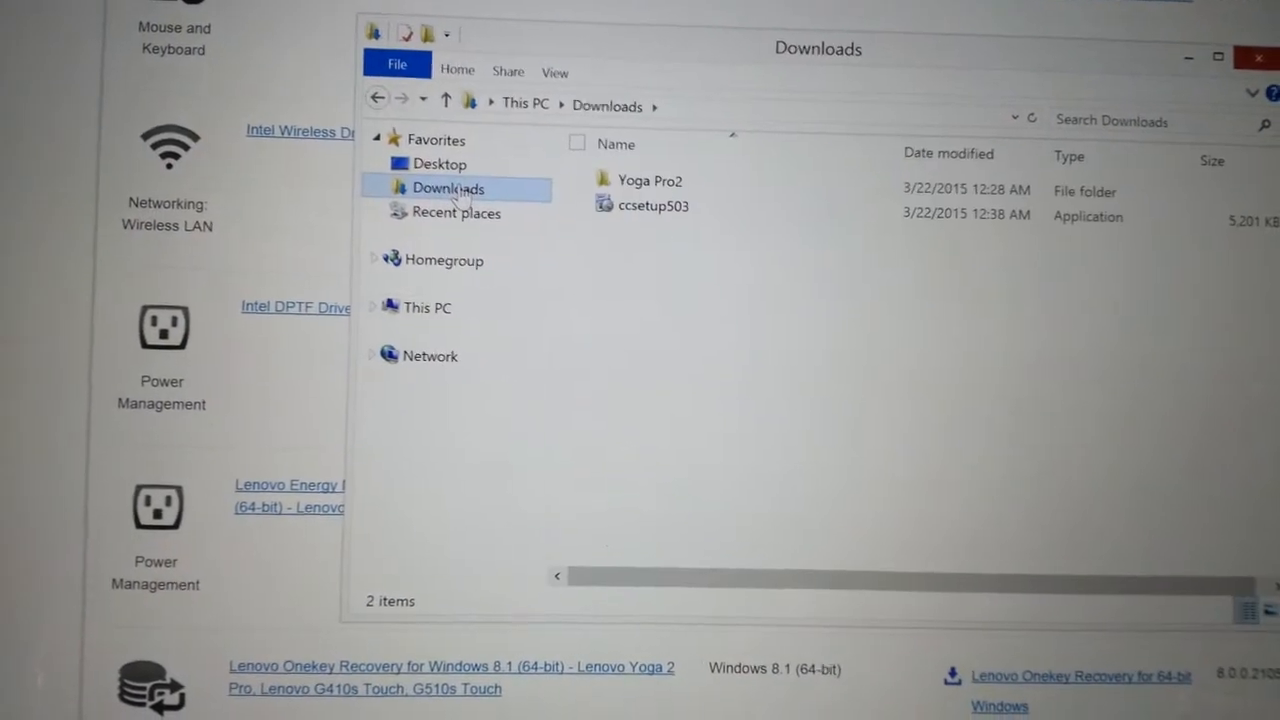
Launch the em10151 Energy Manager installer from the Yoga Pro2 folder, allowing it to run
left_click(652, 176)
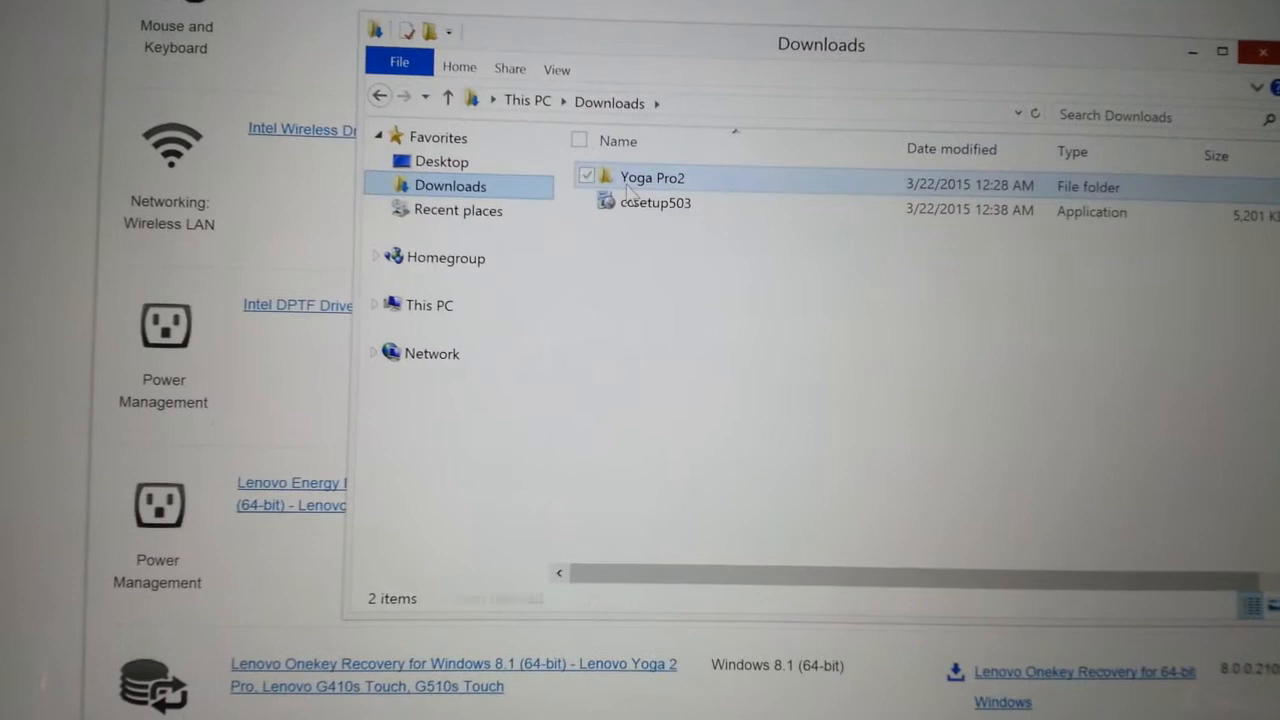
double_click(650, 176)
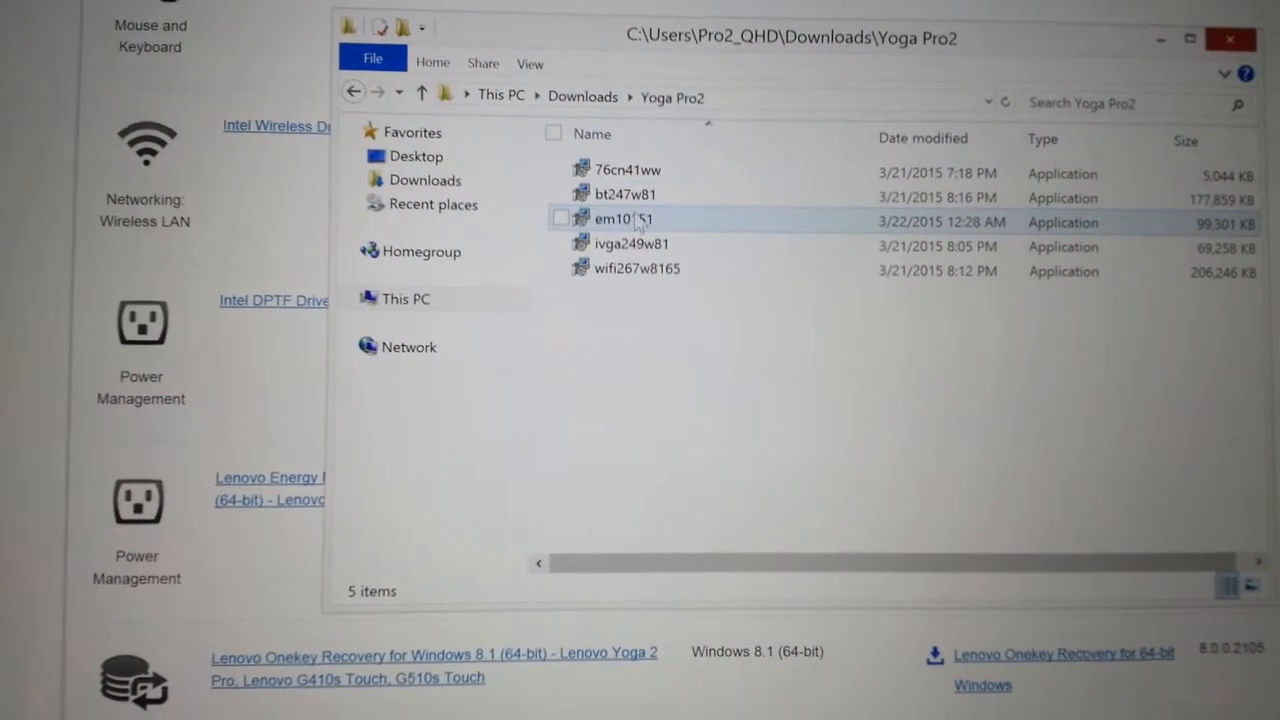
mouse_move(640, 220)
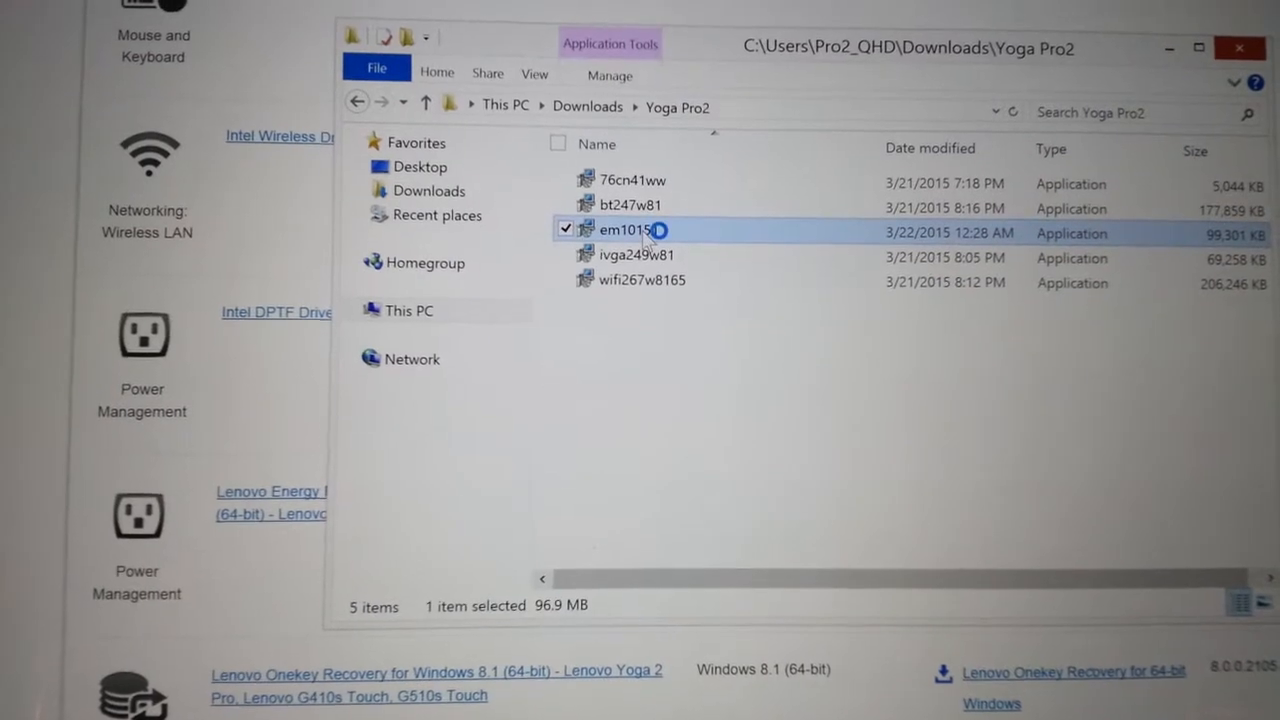
double_click(620, 232)
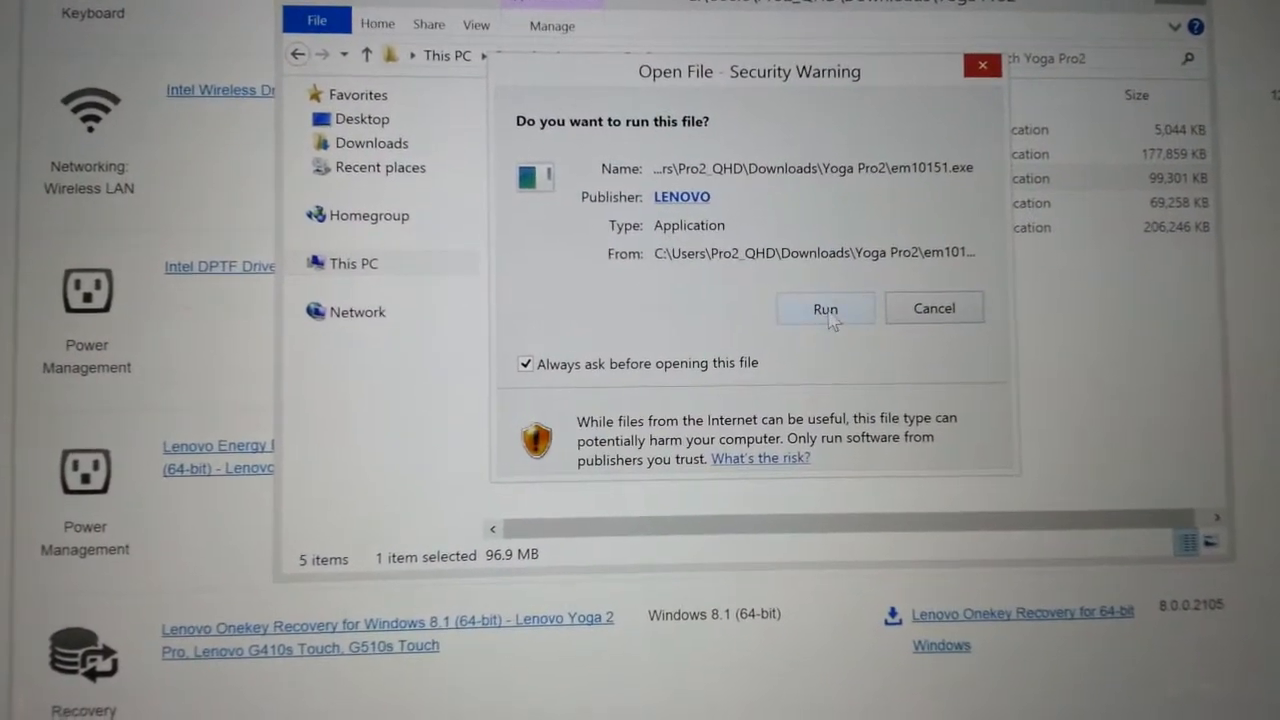
left_click(824, 308)
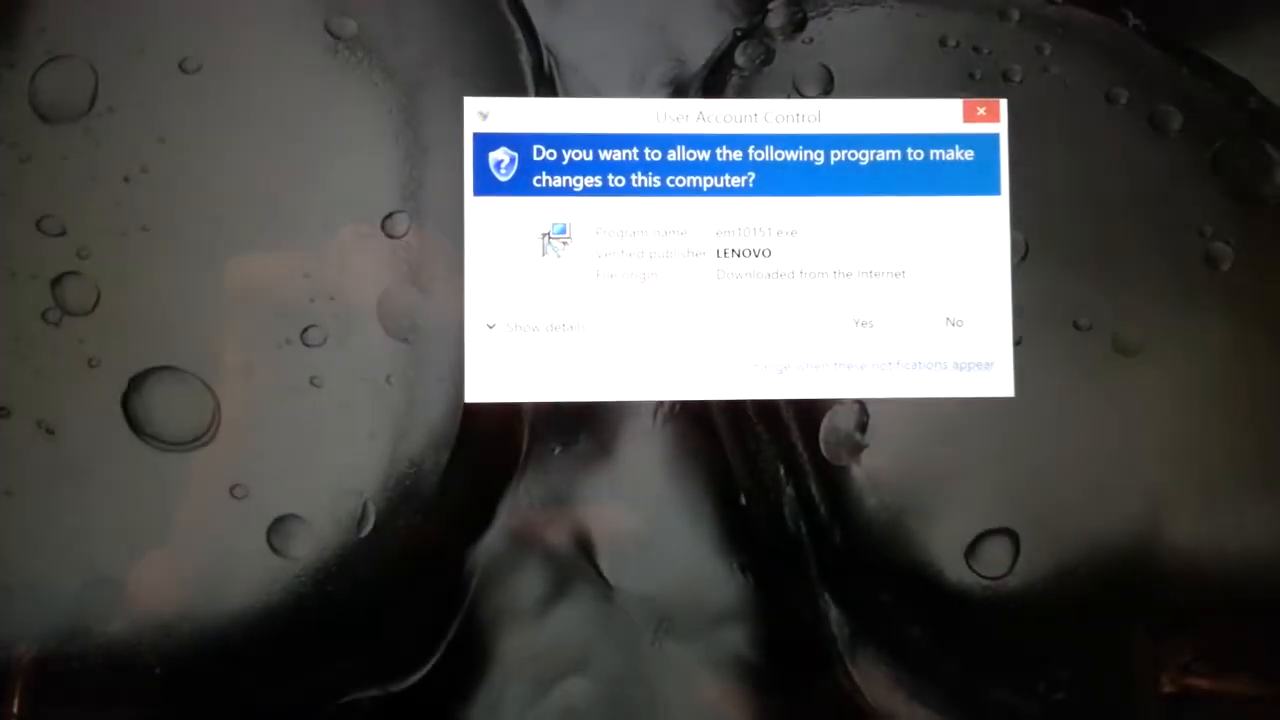
left_click(864, 322)
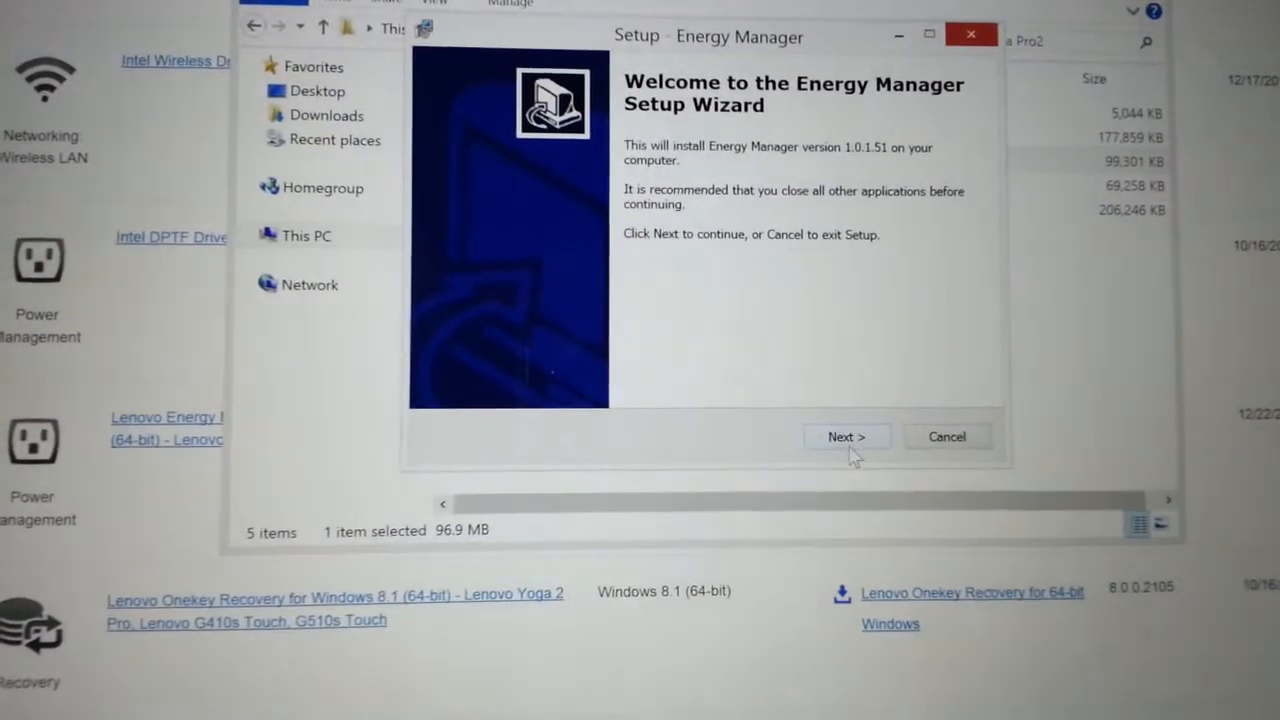
Accept the license and confirm the existing c:\drivers\Energy Manager folder as destination
left_click(848, 436)
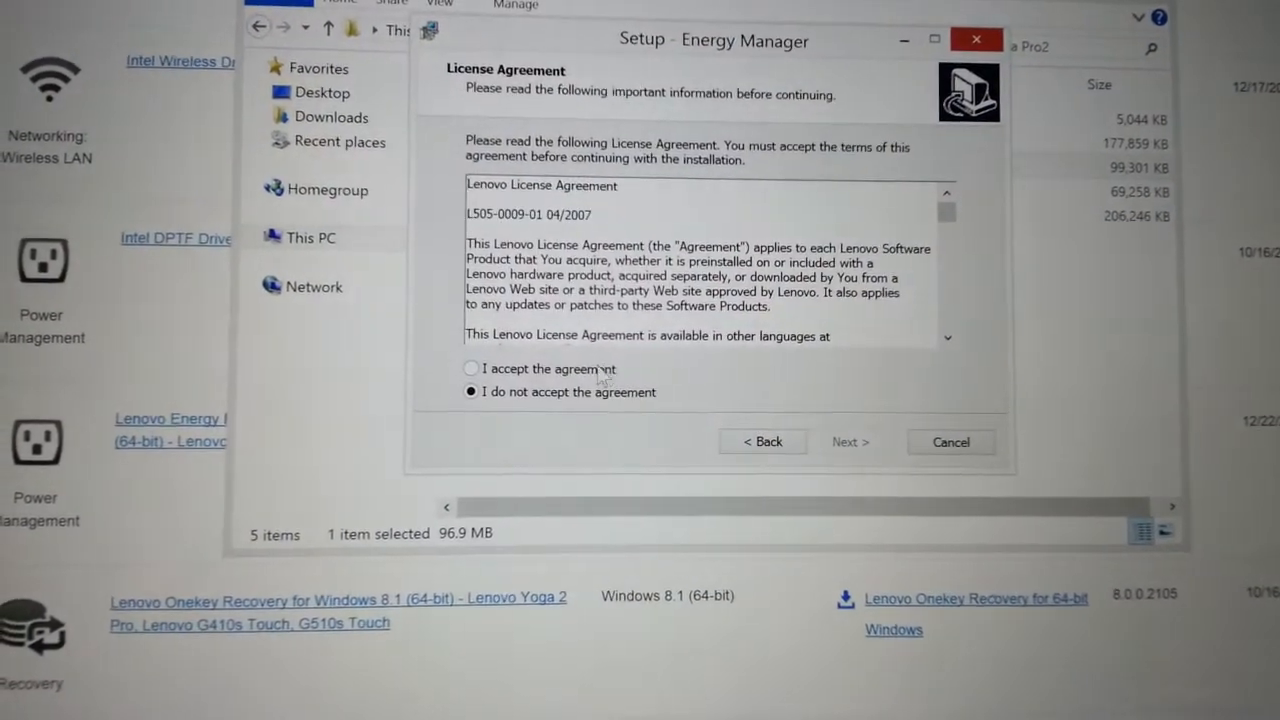
left_click(470, 362)
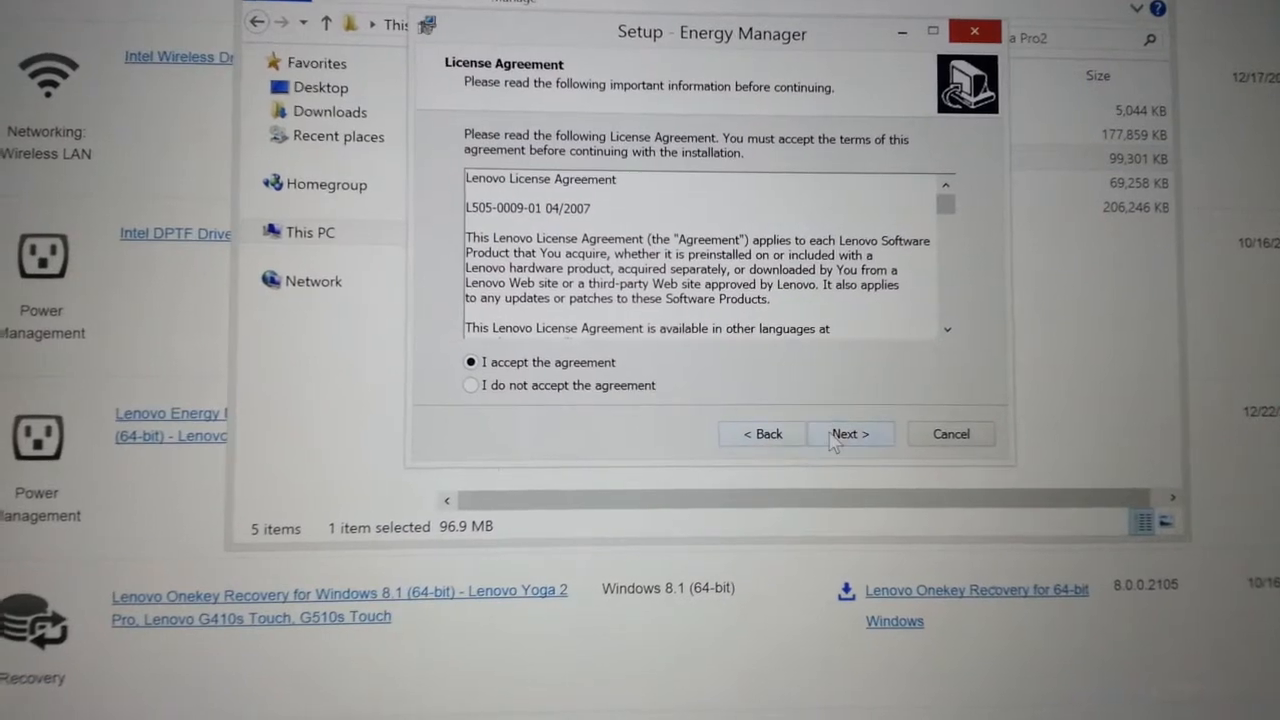
left_click(848, 434)
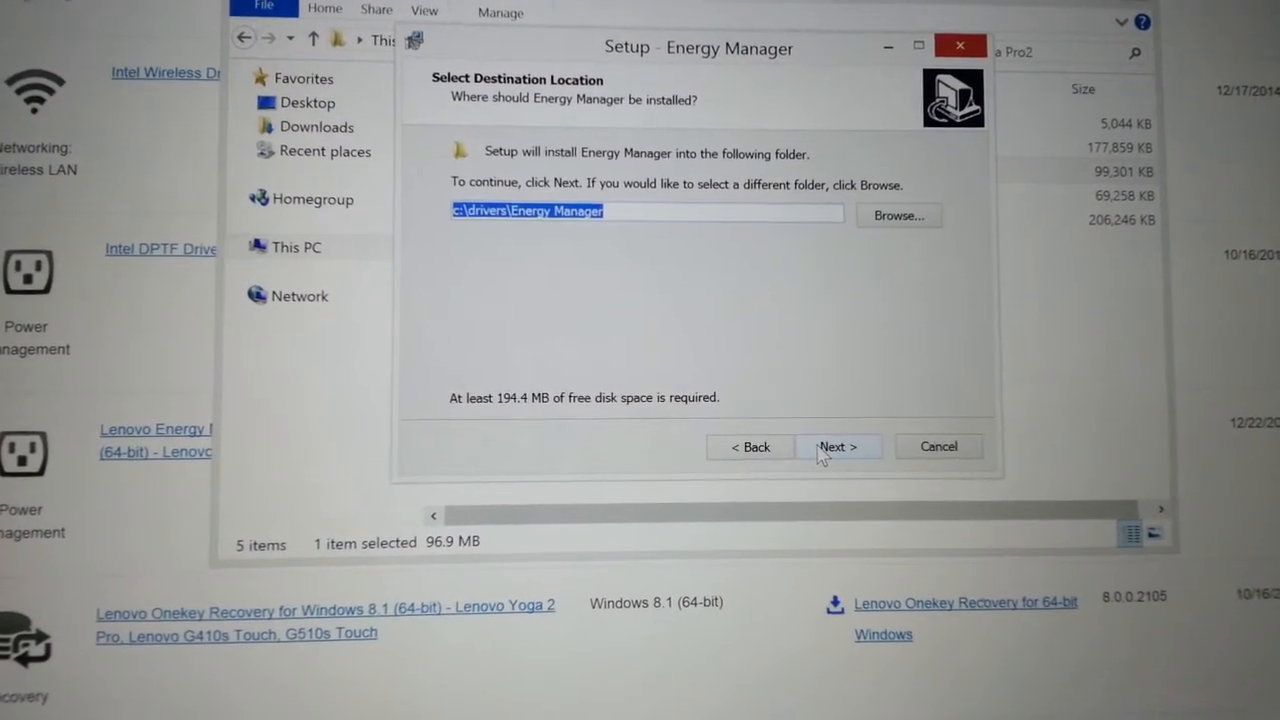
left_click(838, 446)
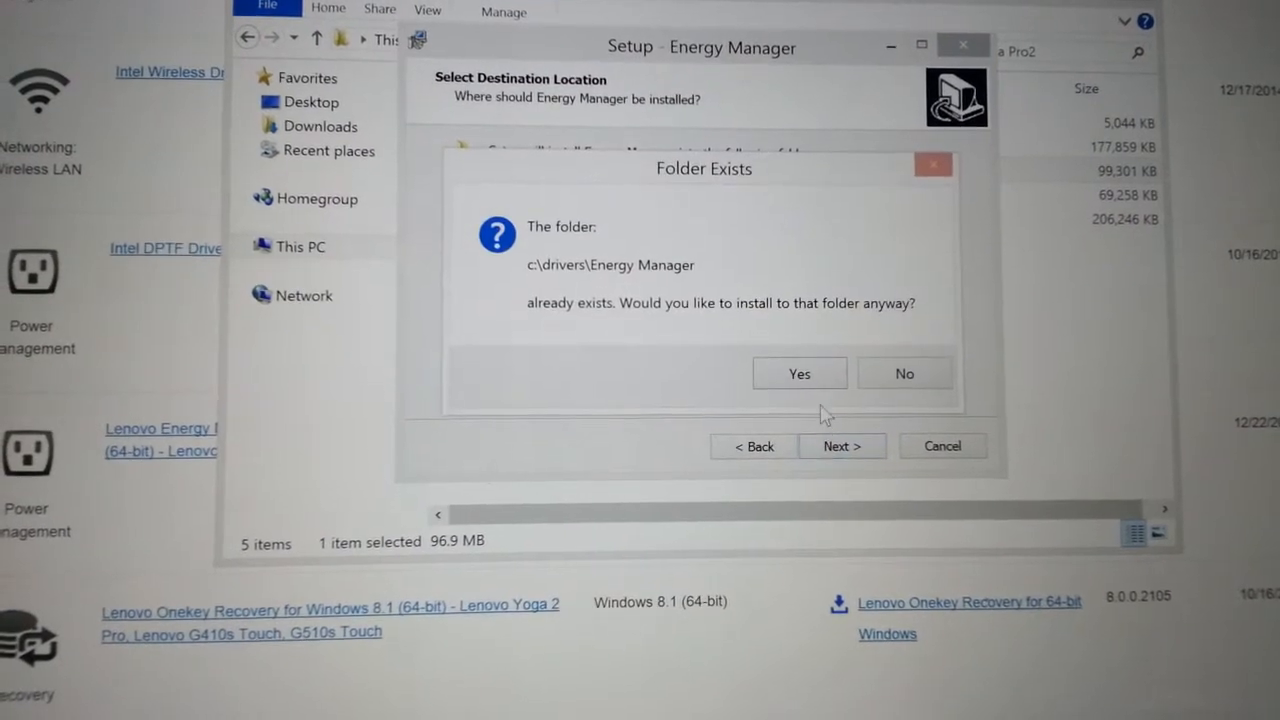
left_click(800, 374)
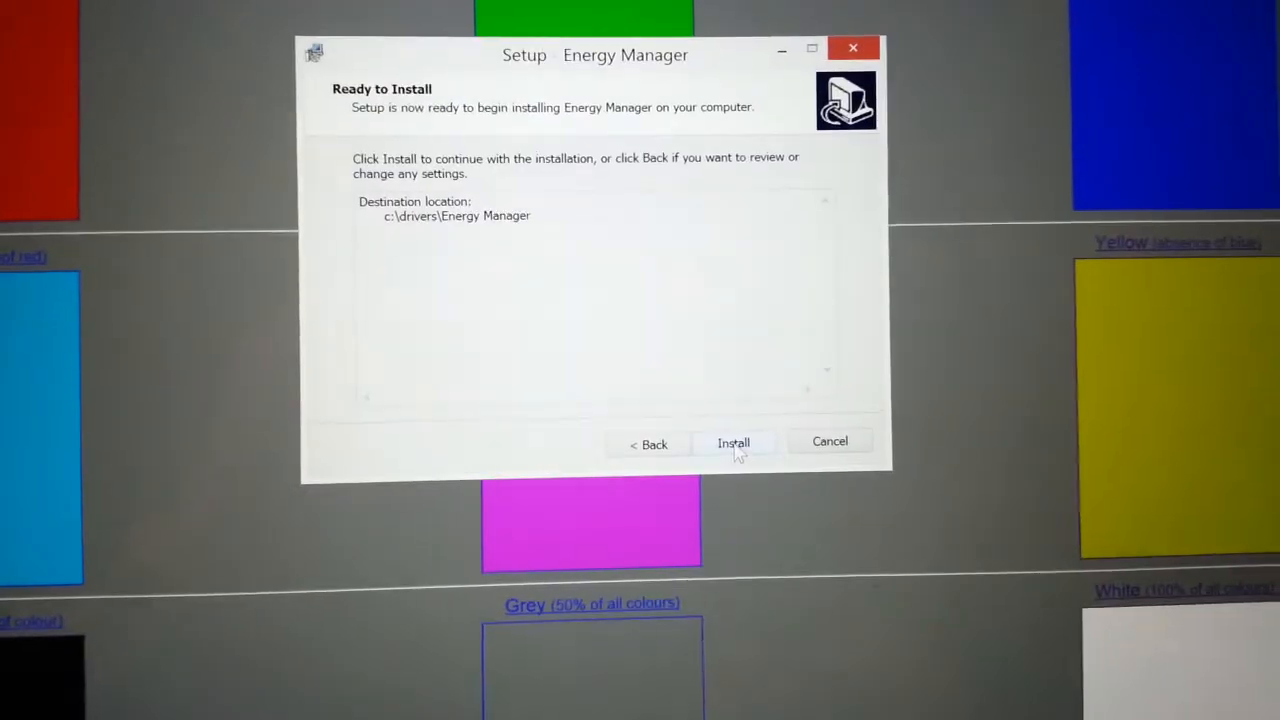
Run the extraction setup and finish with 'Install Energy Manager now' checked
left_click(732, 442)
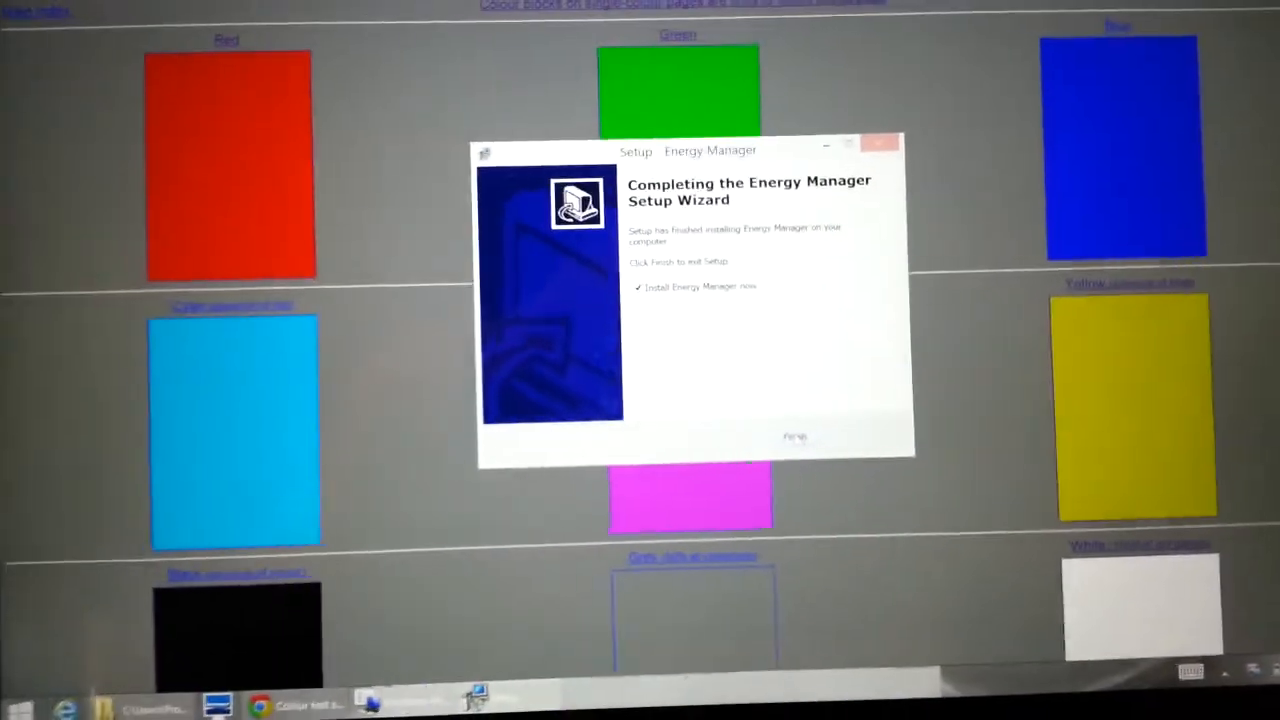
left_click(796, 436)
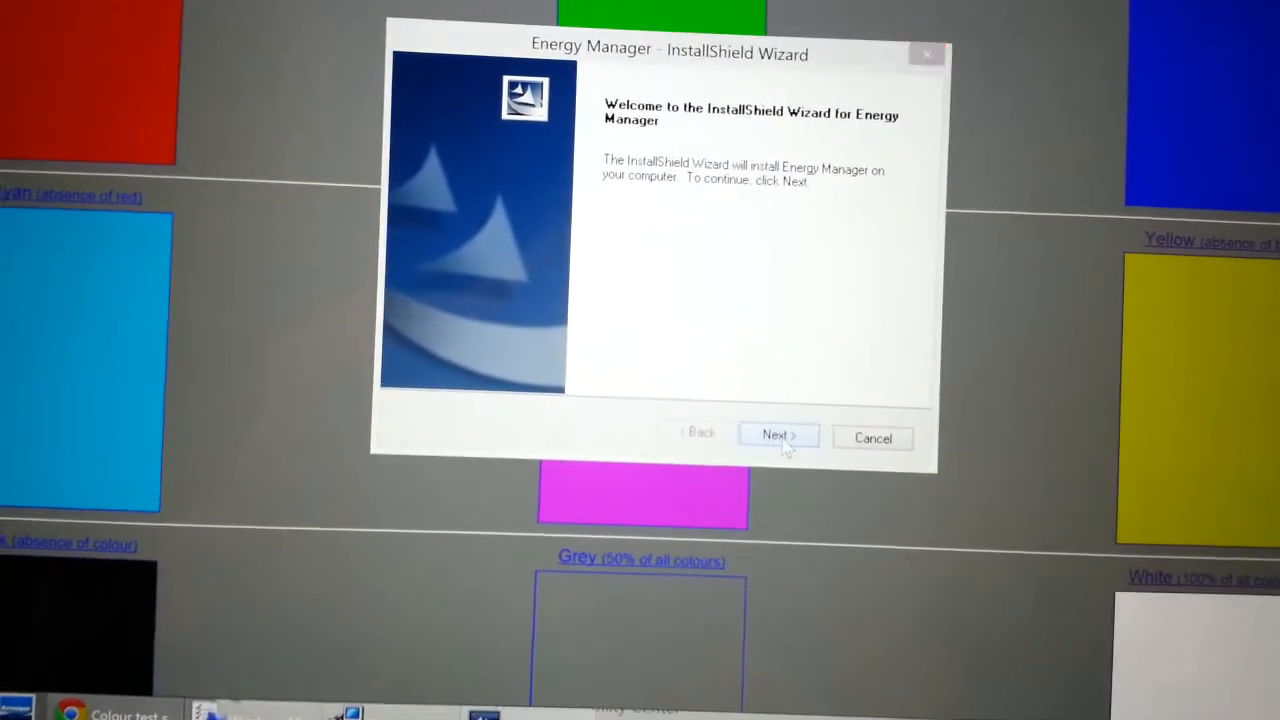
Accept the license terms, install Energy Manager and close the finished wizard
left_click(778, 436)
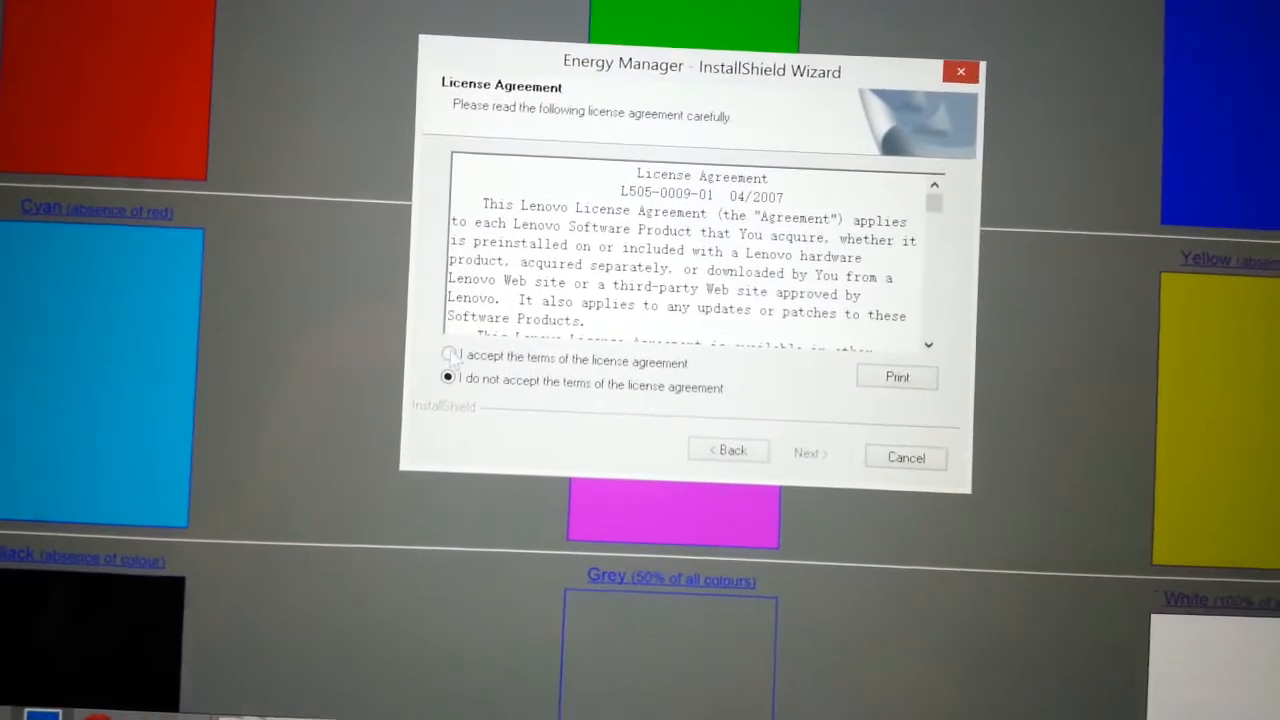
left_click(452, 358)
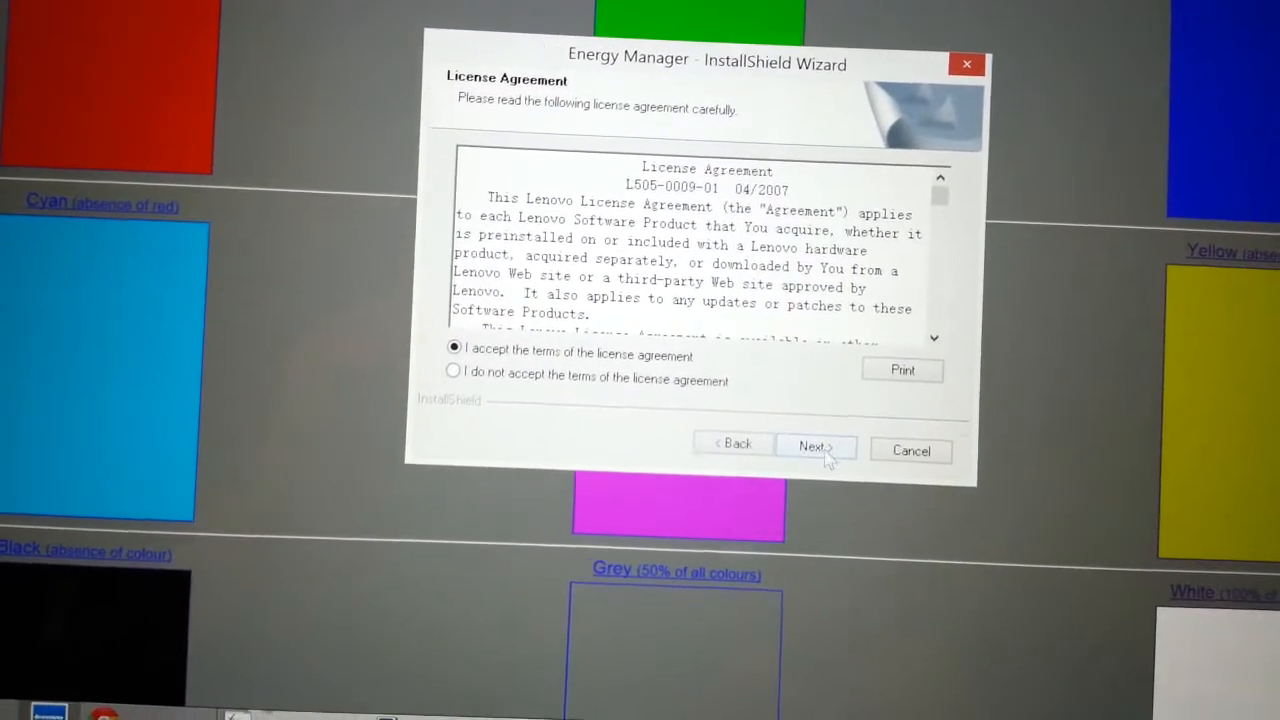
left_click(816, 444)
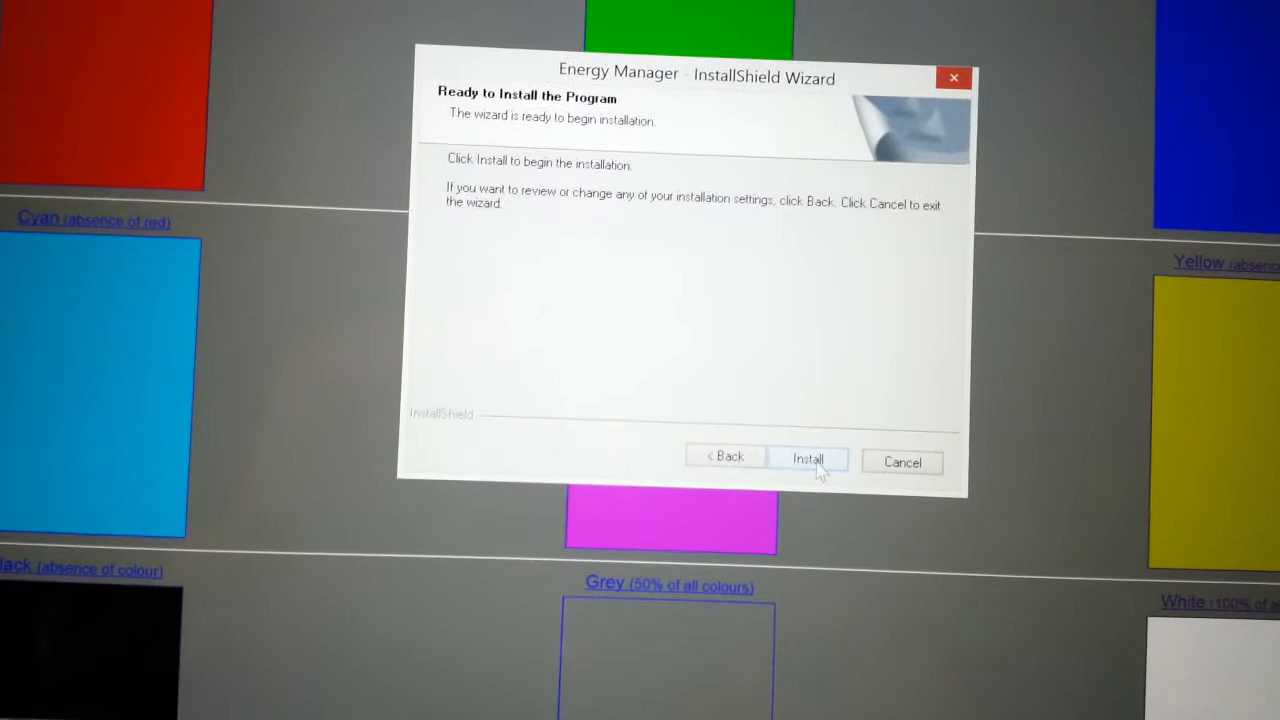
left_click(808, 460)
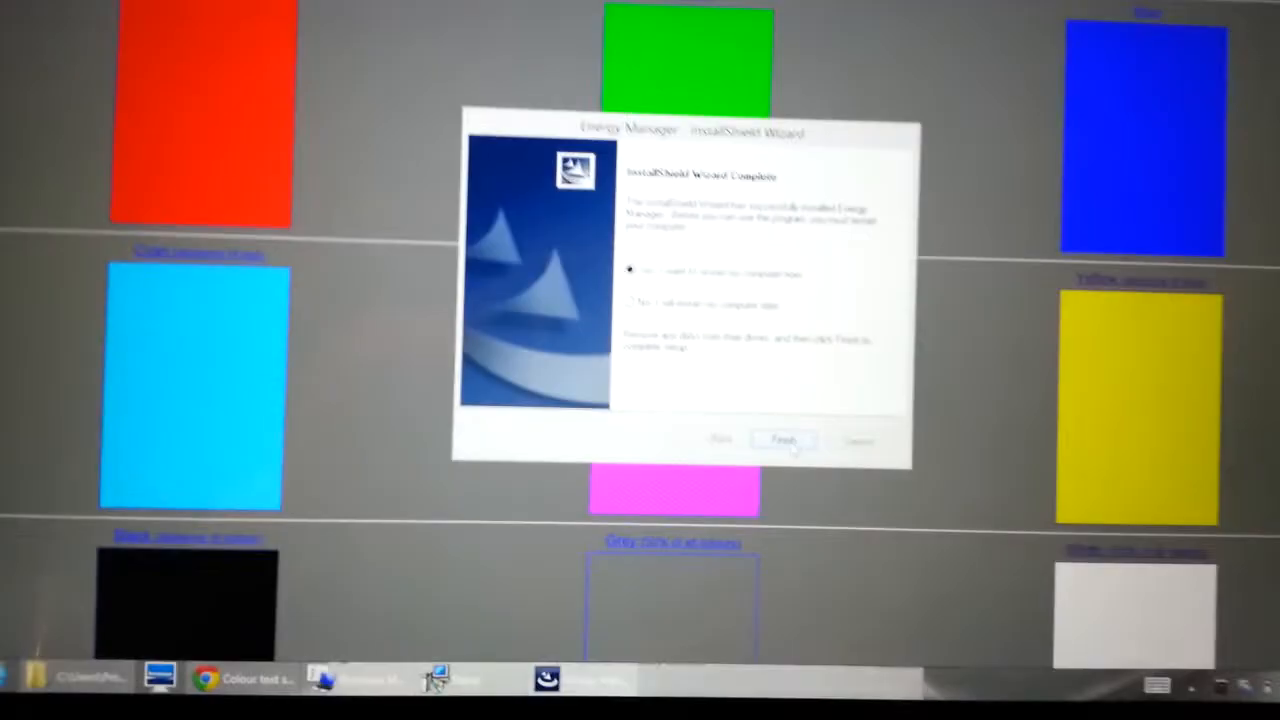
left_click(784, 440)
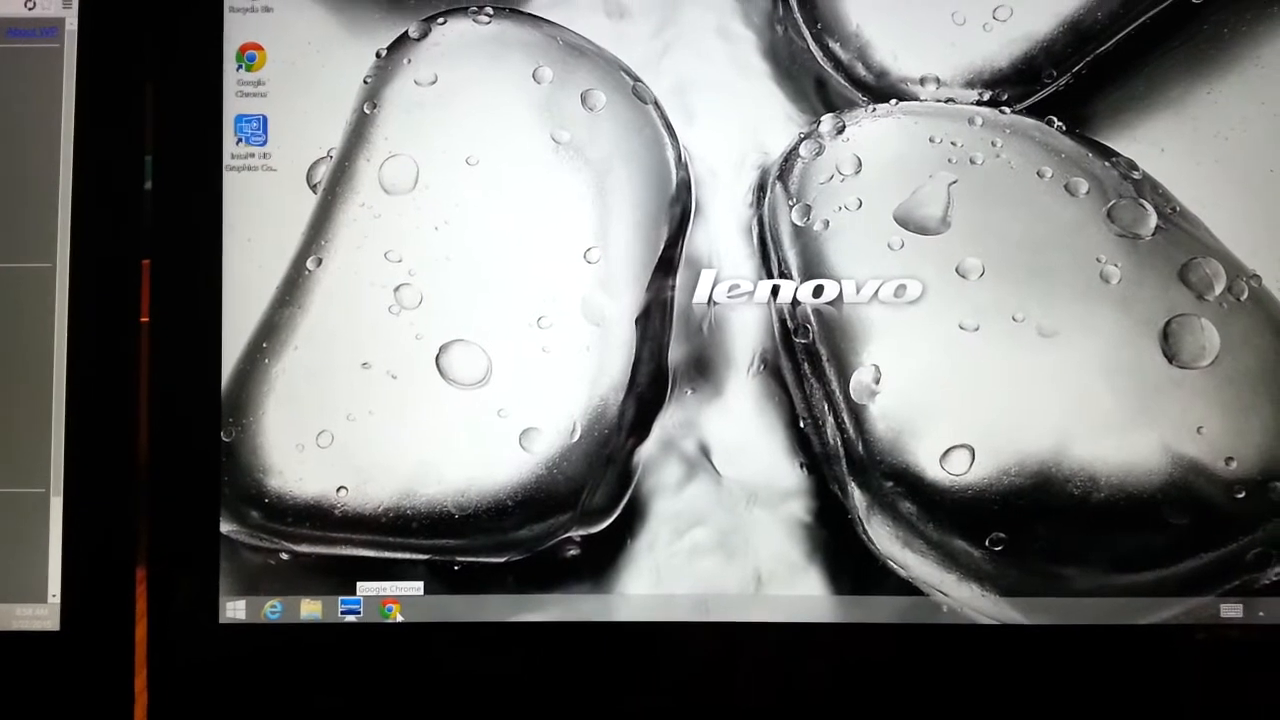
Restore Chrome's Colour test screen tab with its red, green, blue, cyan, magenta and yellow blocks
left_click(390, 612)
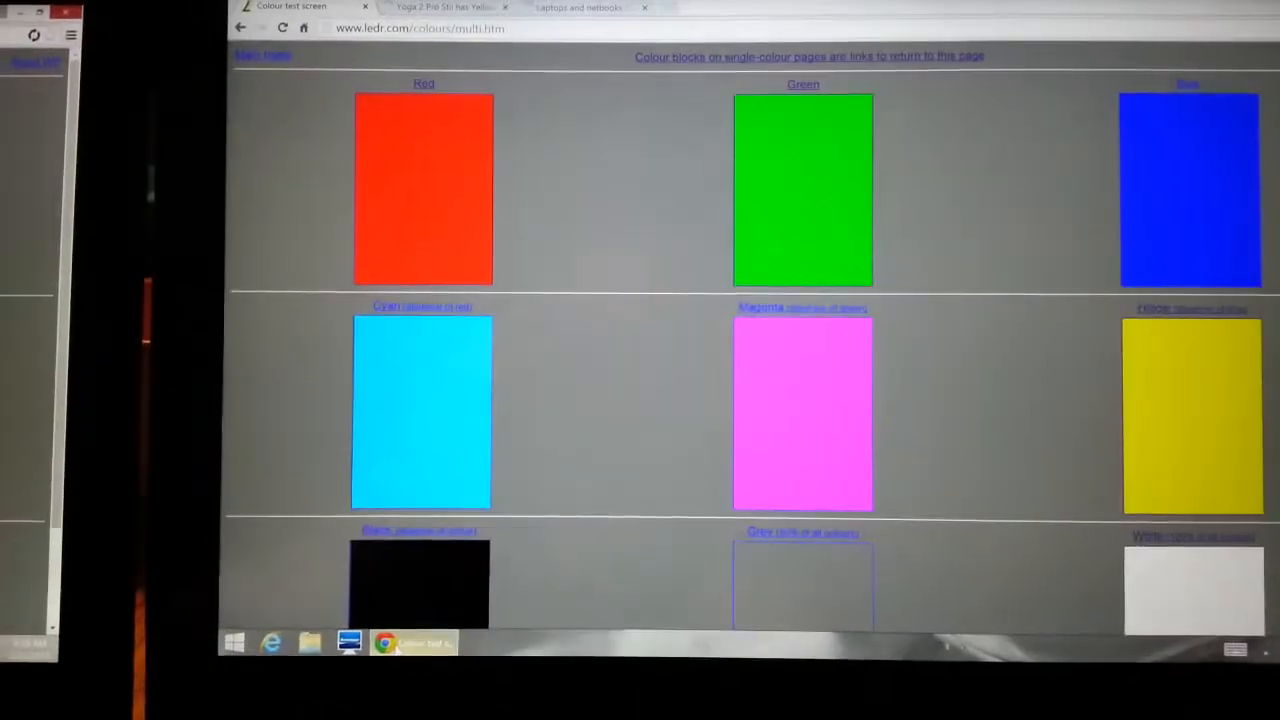